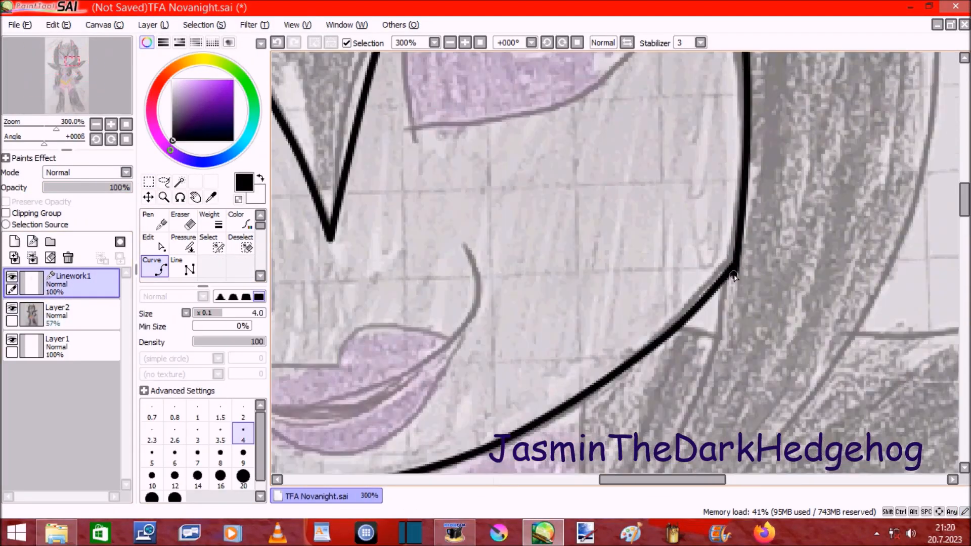
Reshape the corner where two black outlines meet, then continue curved outlines along the yellow band
click(148, 224)
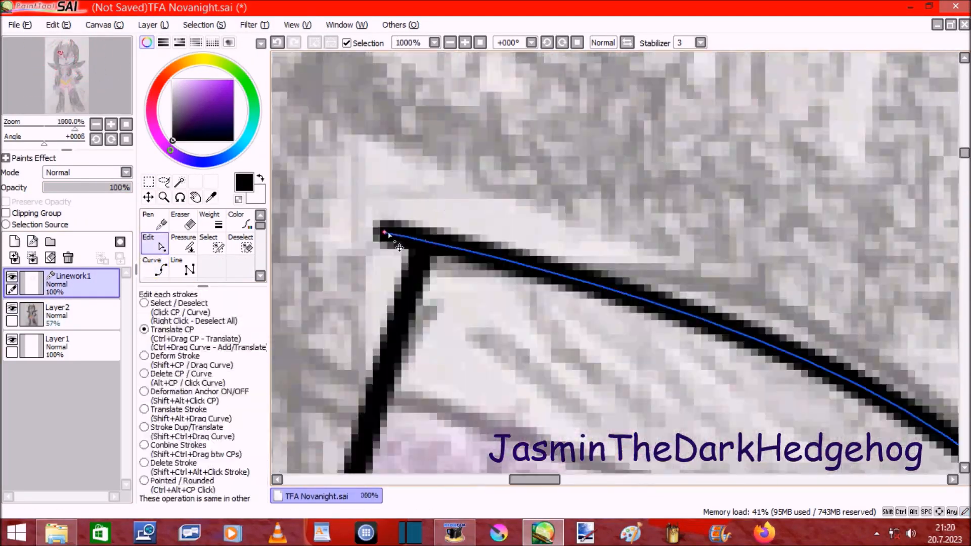
click(152, 265)
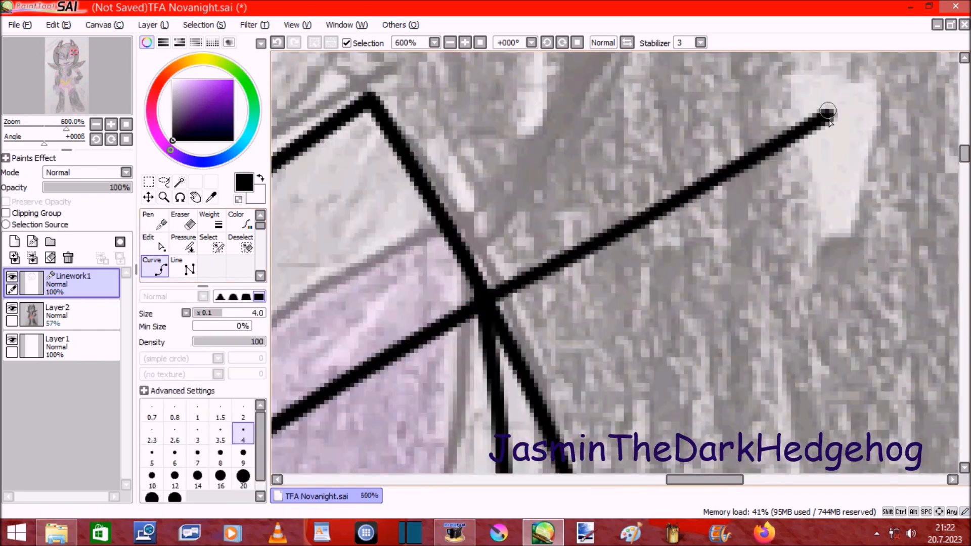
scroll(down, 3)
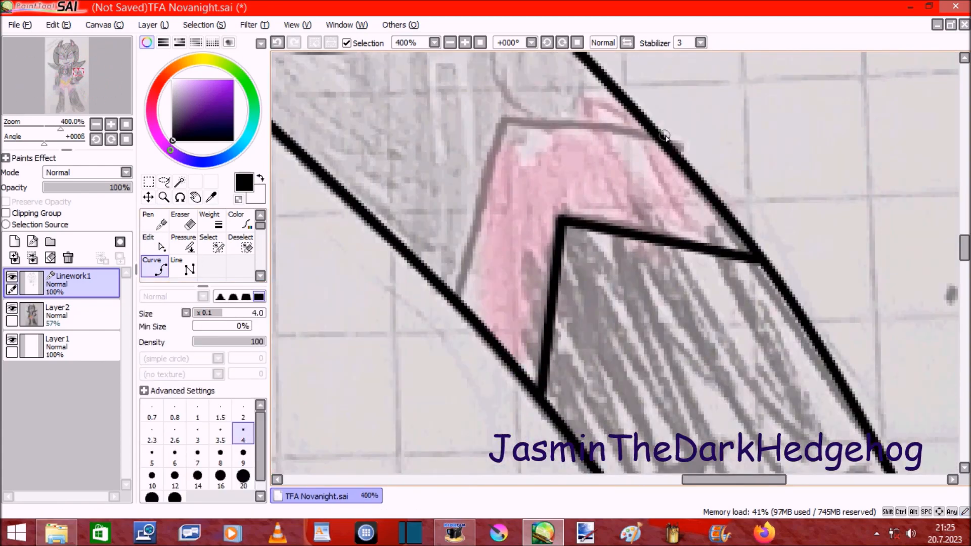
click(148, 229)
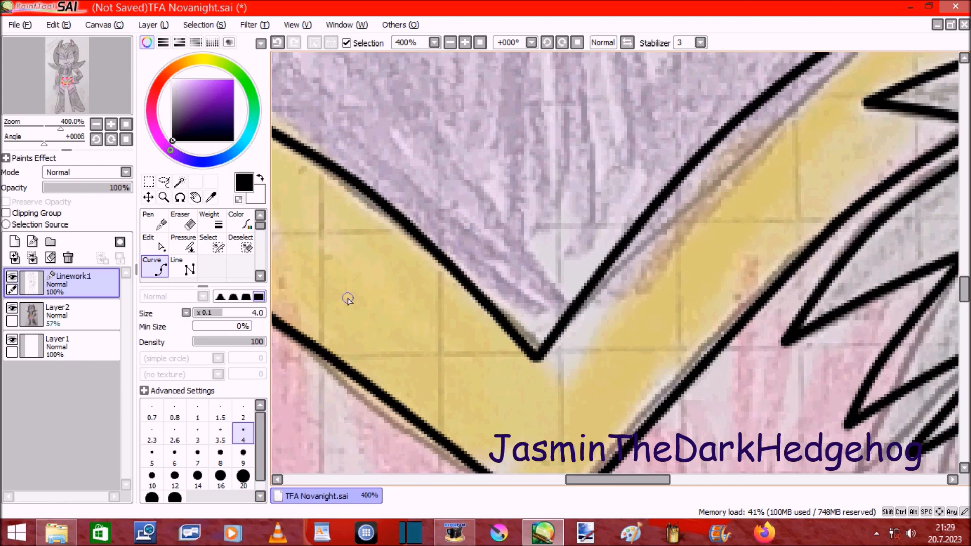
click(148, 225)
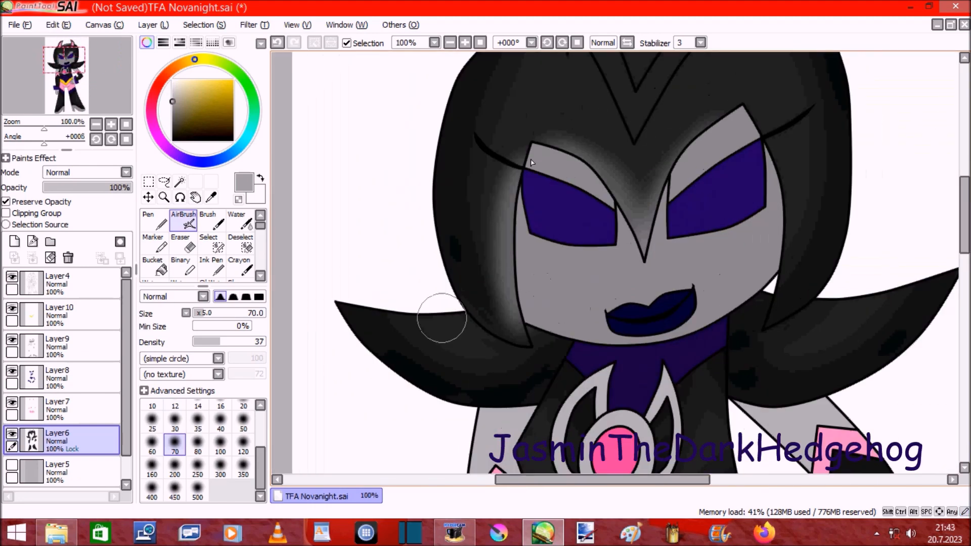
Scroll down the canvas to reach the face and hair for airbrush shading
scroll(down, 3)
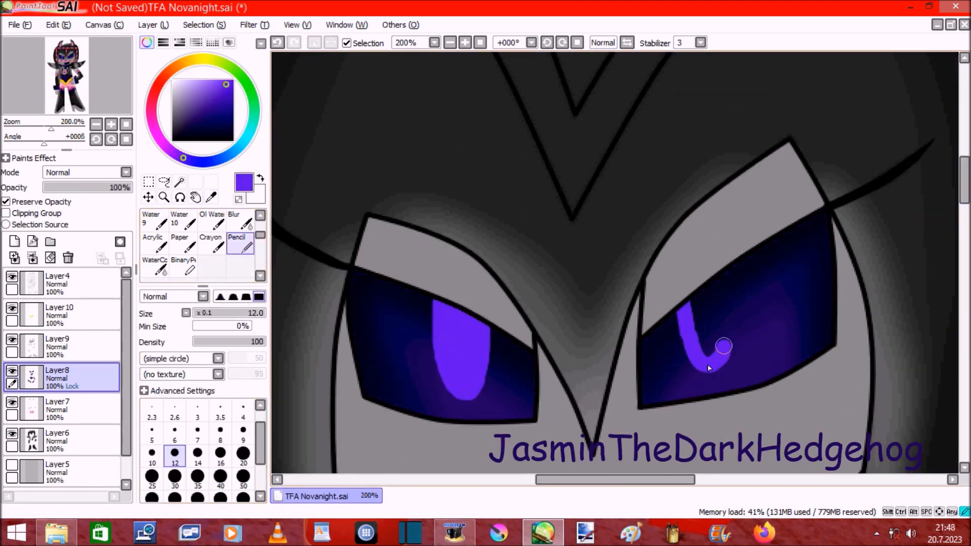
Paint the violet highlight in the right eye and shade the grey hand beside the leg
click(233, 222)
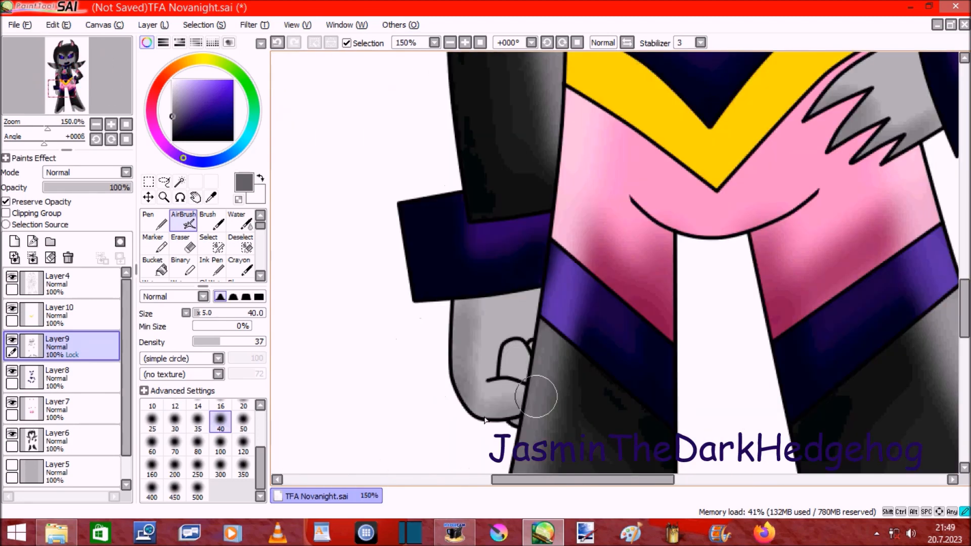
click(464, 42)
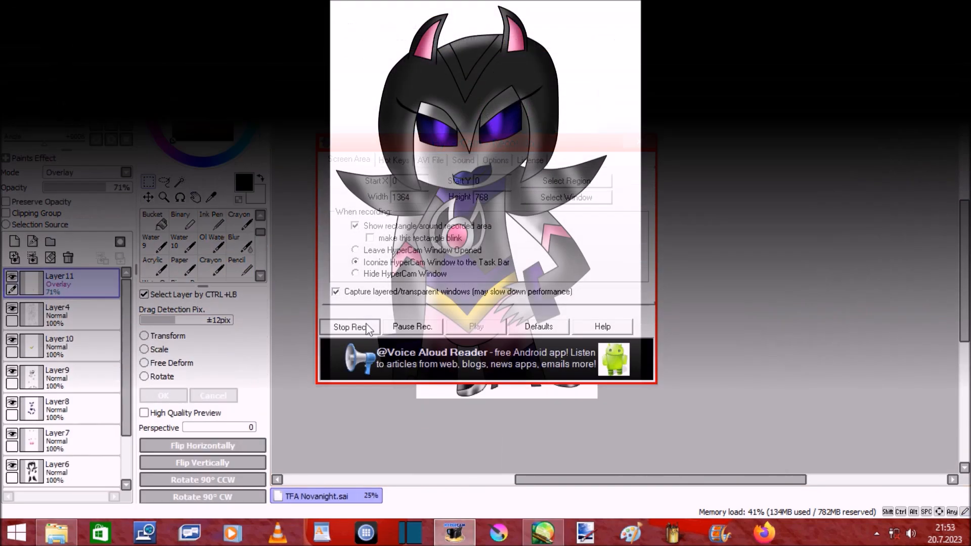
click(350, 327)
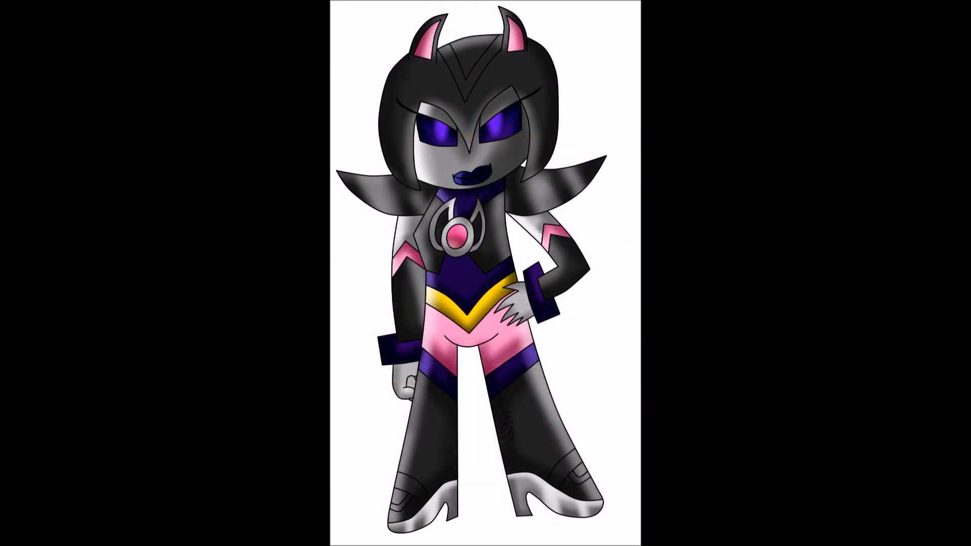